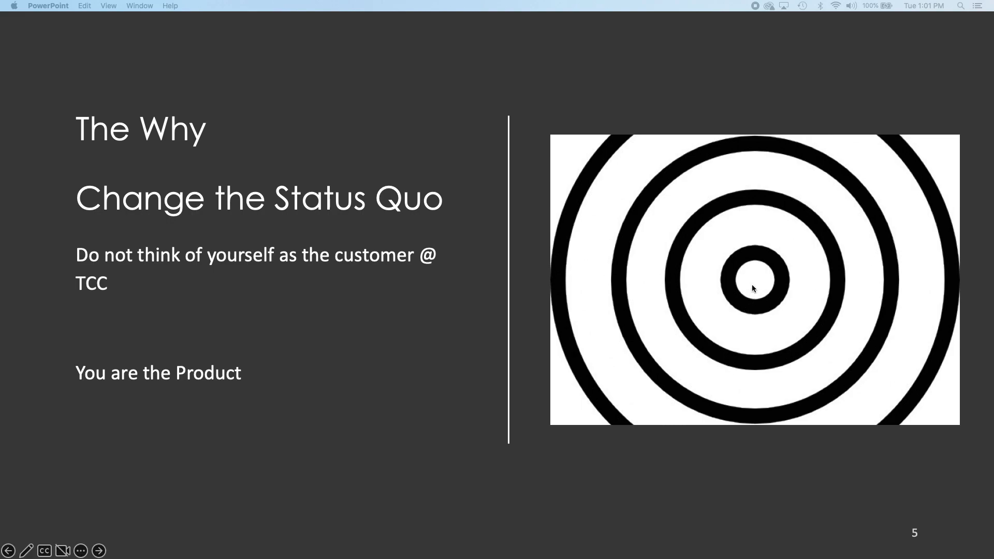
mouse_move(710, 282)
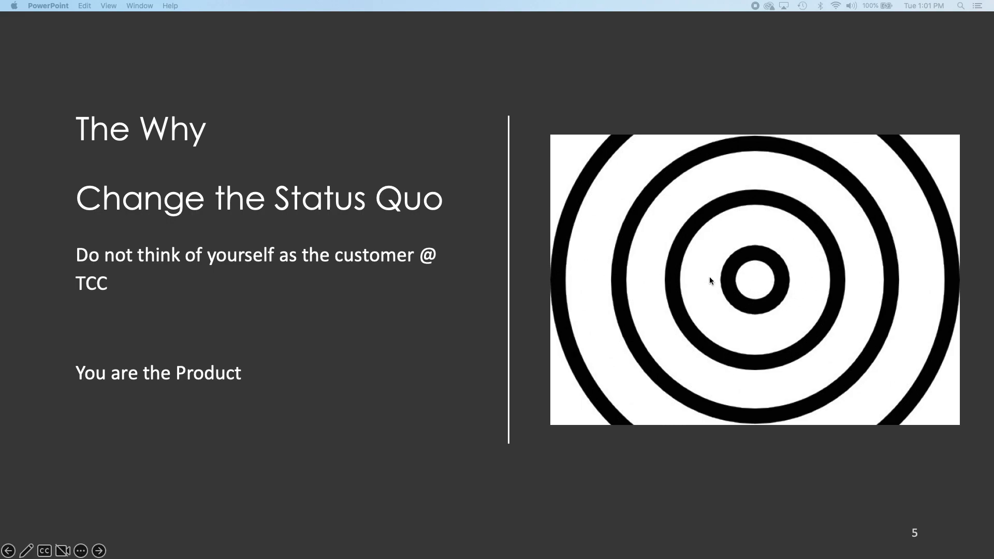
mouse_move(887, 233)
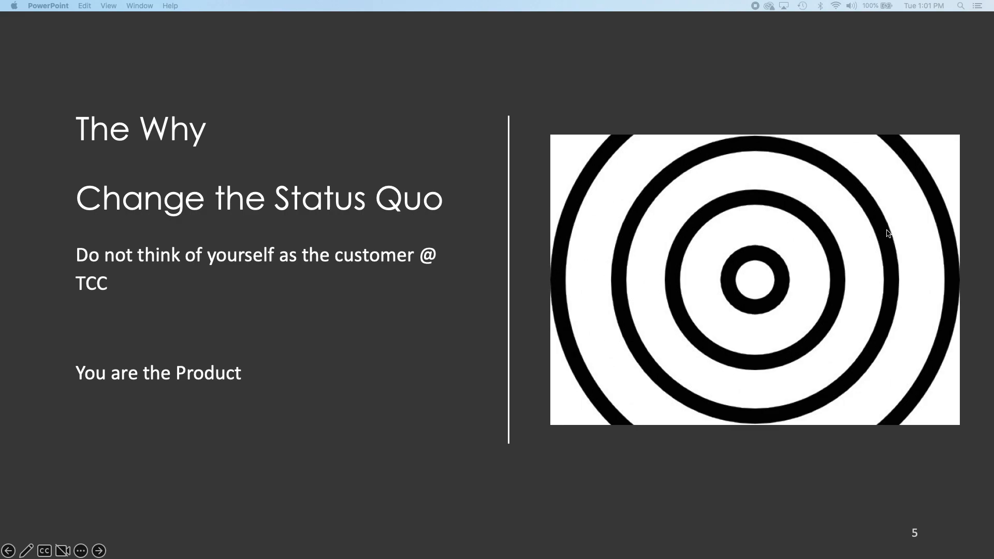
mouse_move(783, 266)
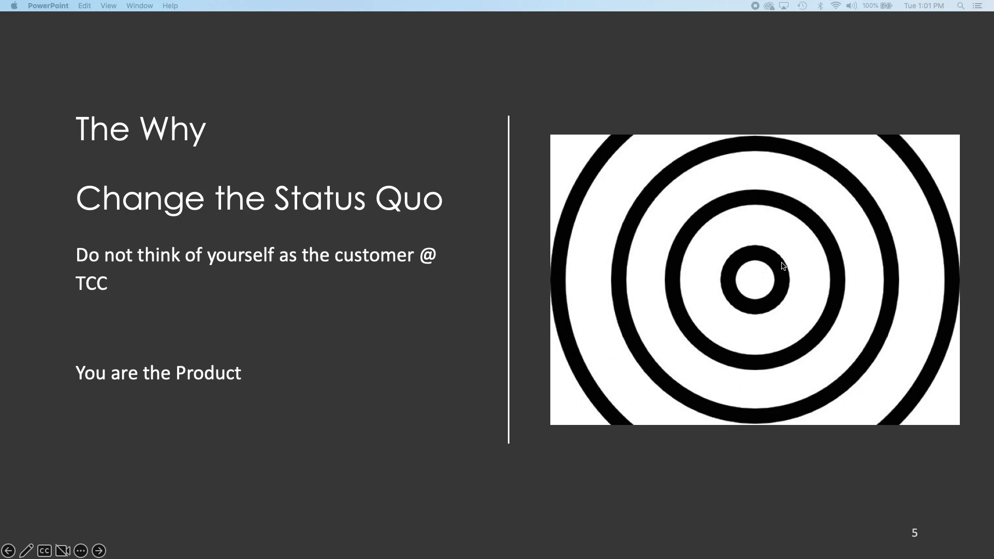
mouse_move(836, 236)
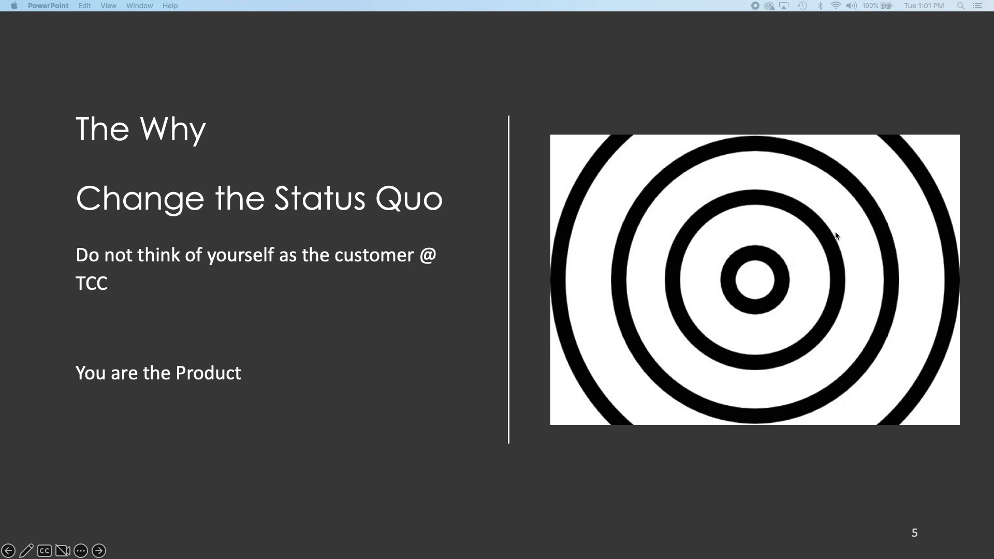
mouse_move(806, 249)
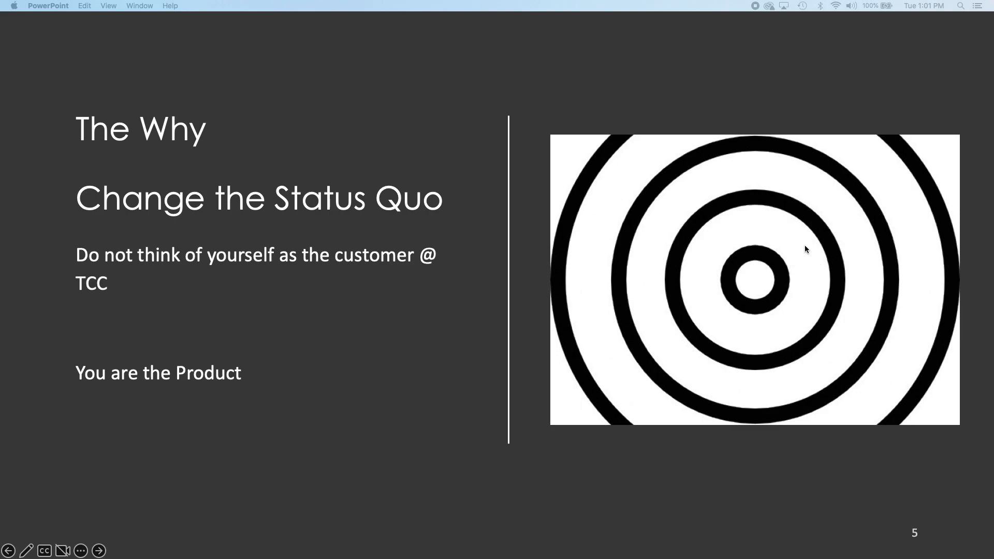
mouse_move(810, 247)
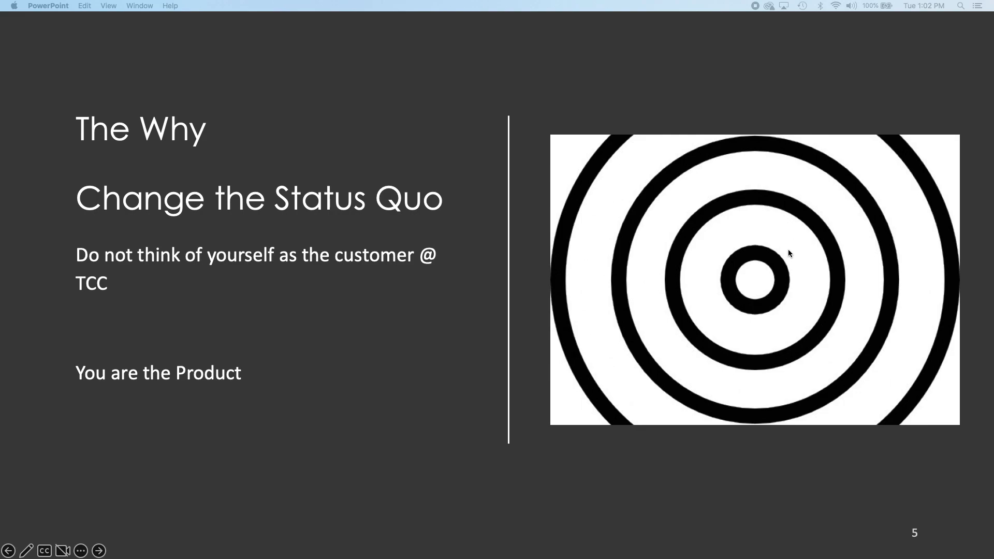
mouse_move(819, 218)
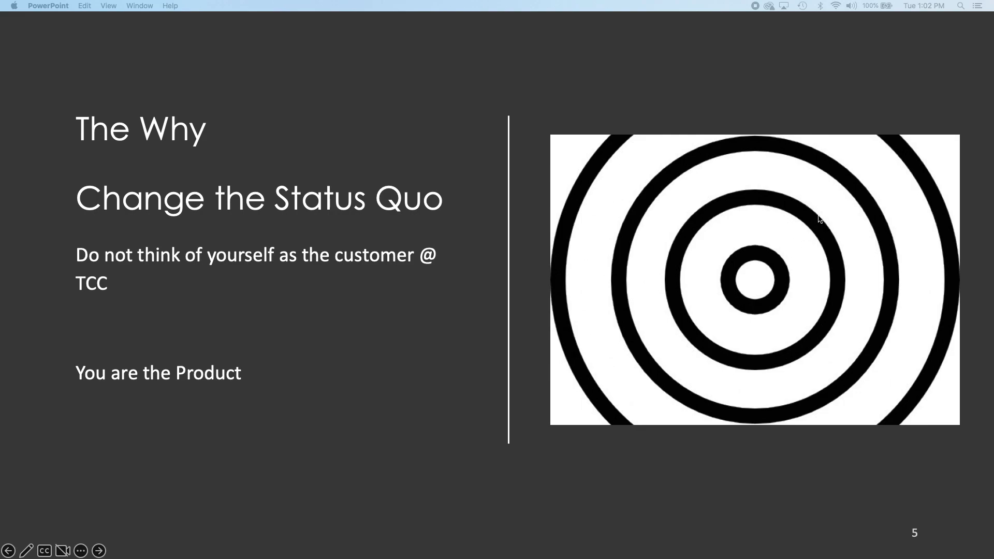
mouse_move(807, 215)
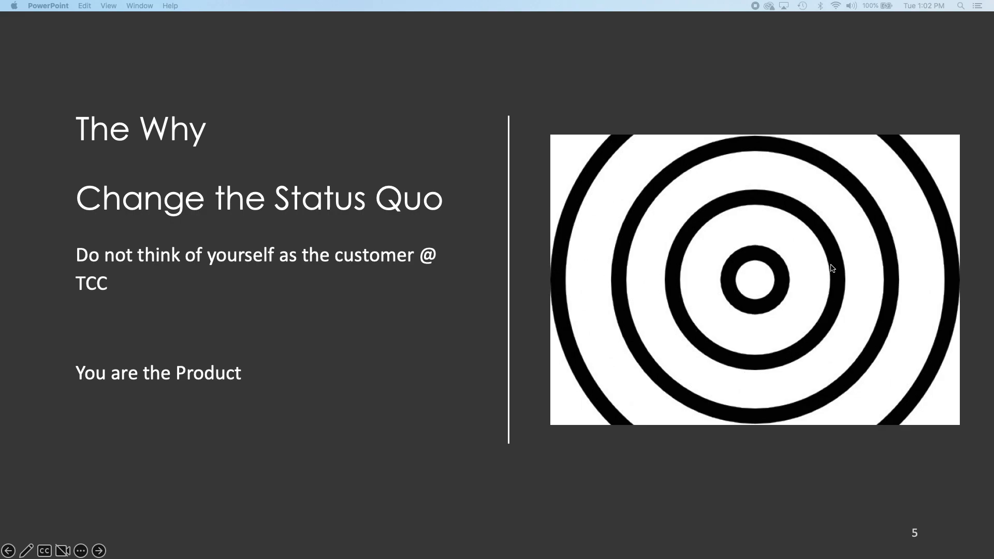
mouse_move(824, 237)
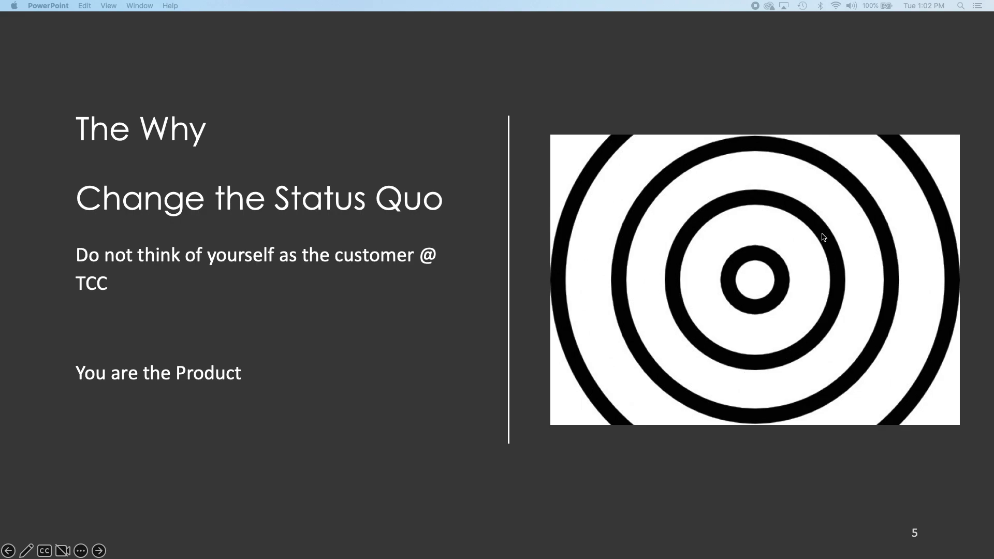
mouse_move(844, 220)
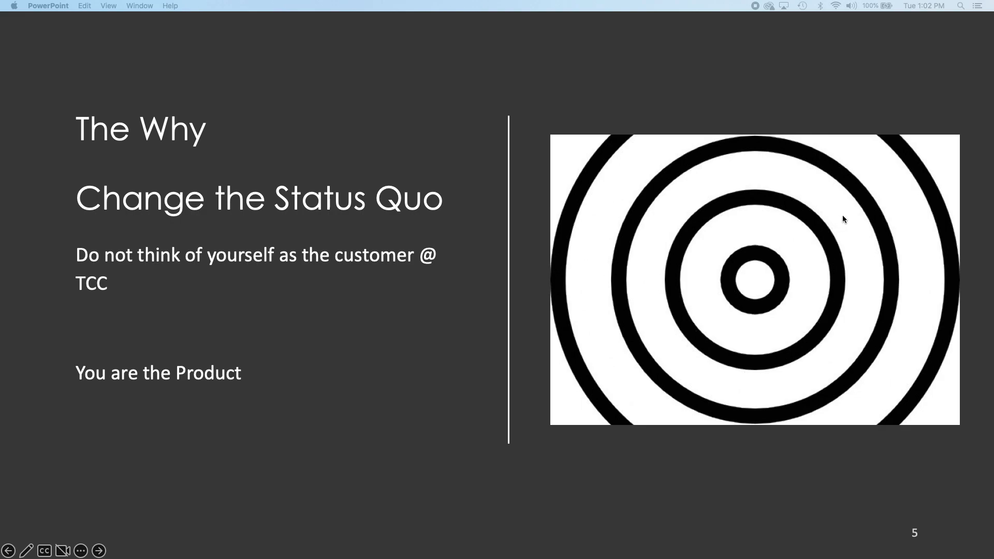
mouse_move(839, 201)
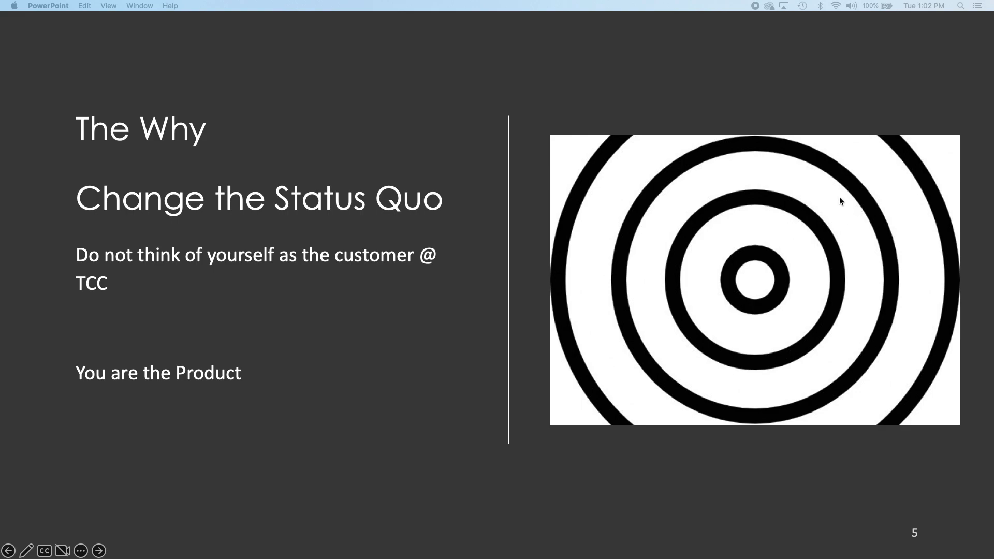
mouse_move(836, 206)
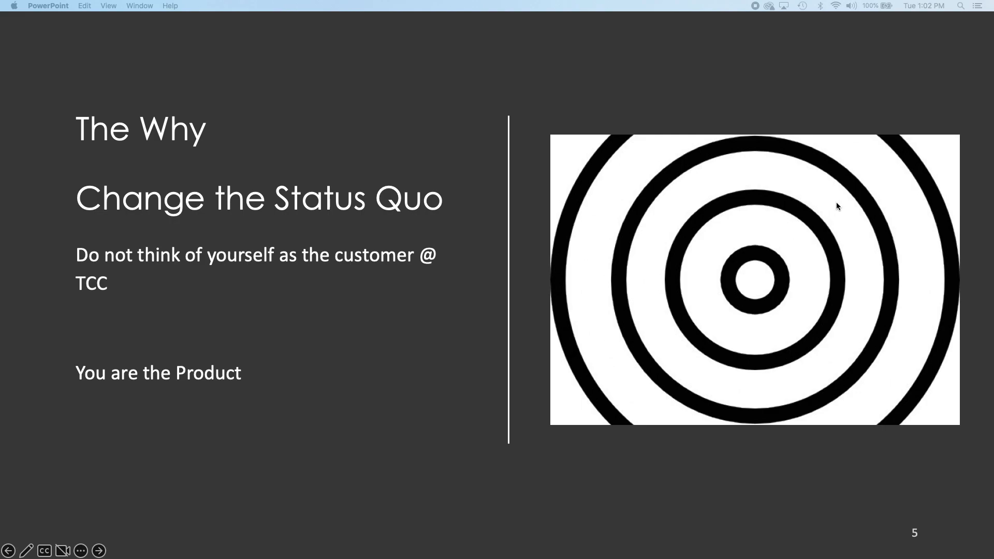
mouse_move(832, 203)
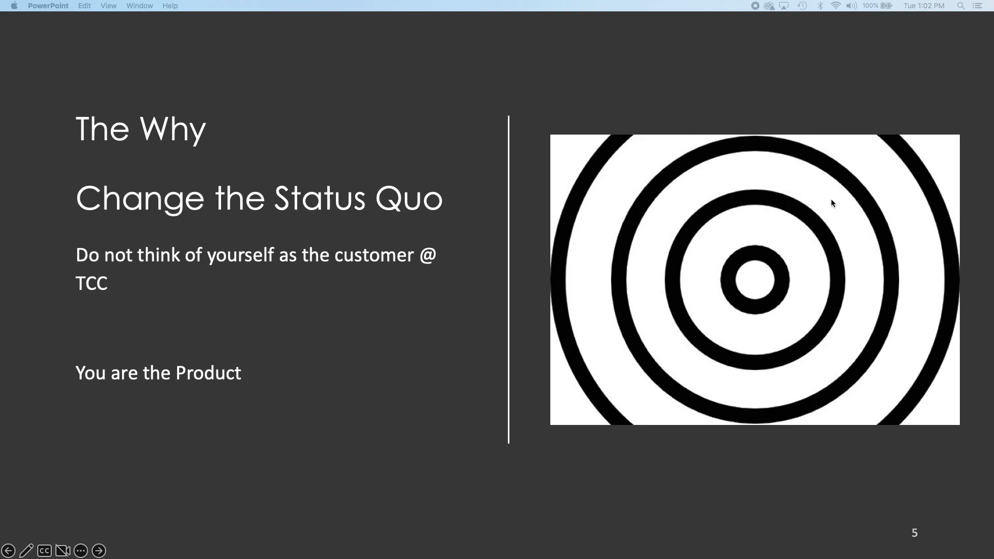
mouse_move(849, 184)
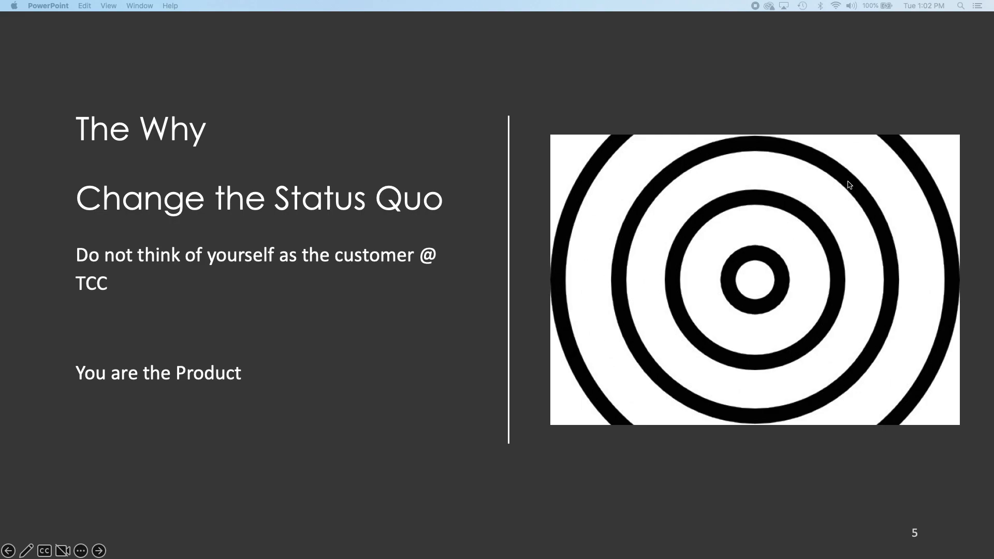
mouse_move(854, 180)
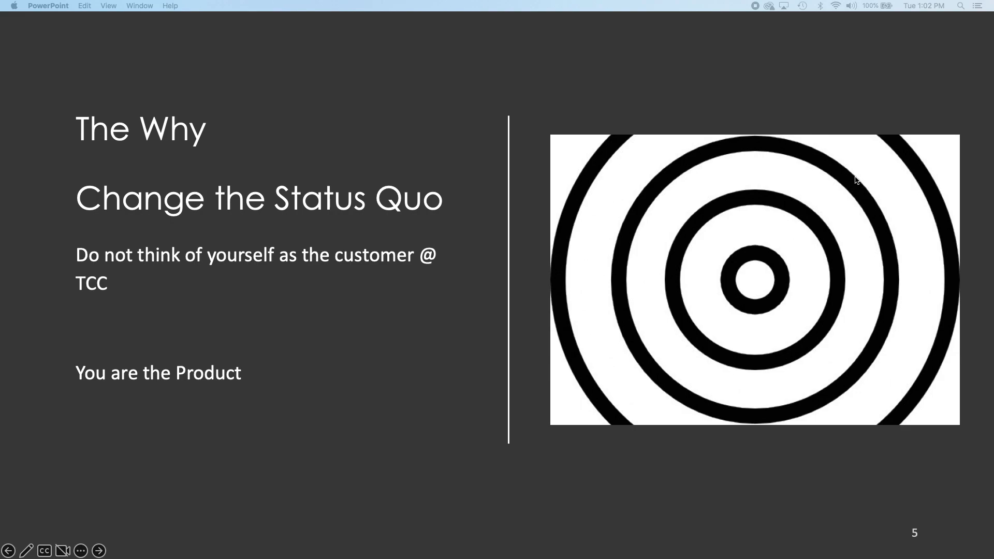
mouse_move(834, 203)
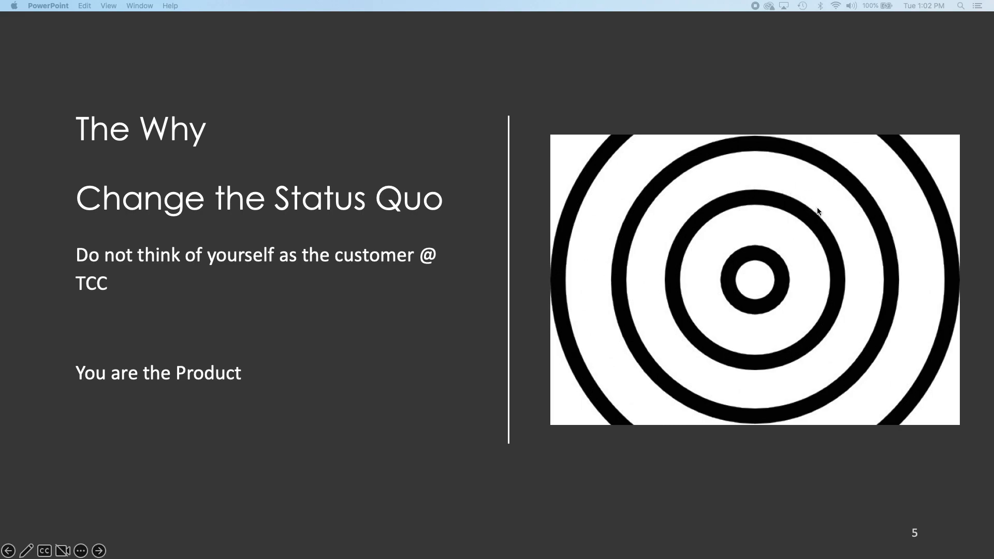
mouse_move(821, 204)
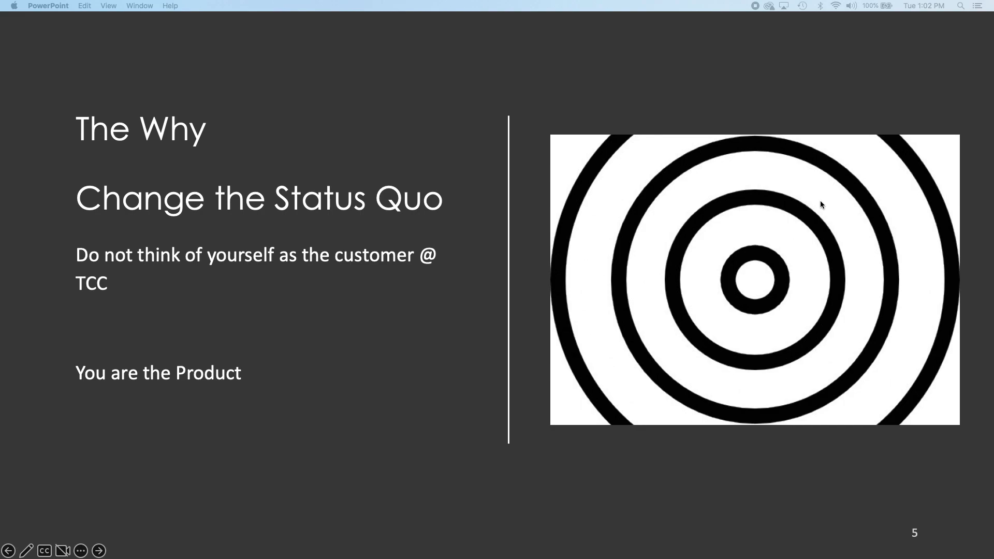
mouse_move(865, 170)
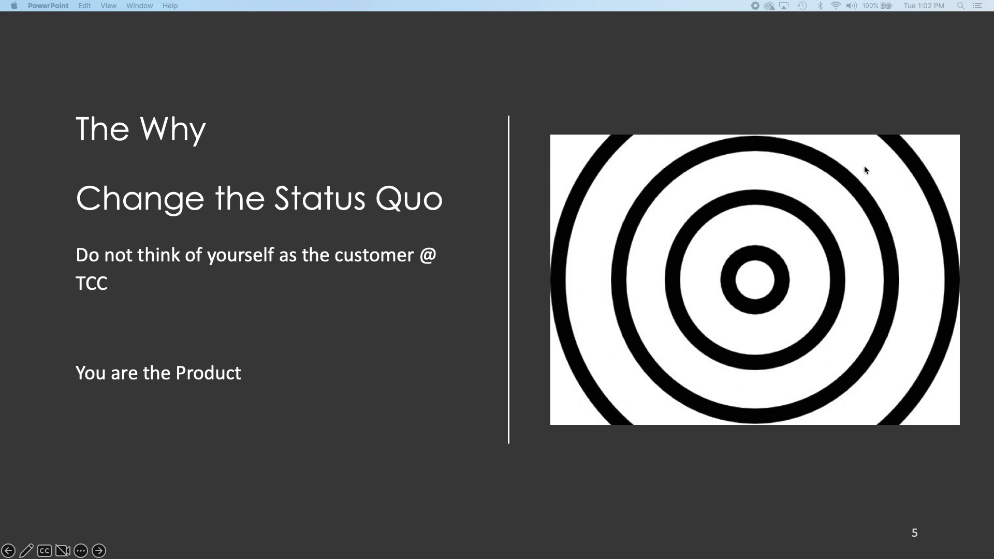
mouse_move(860, 177)
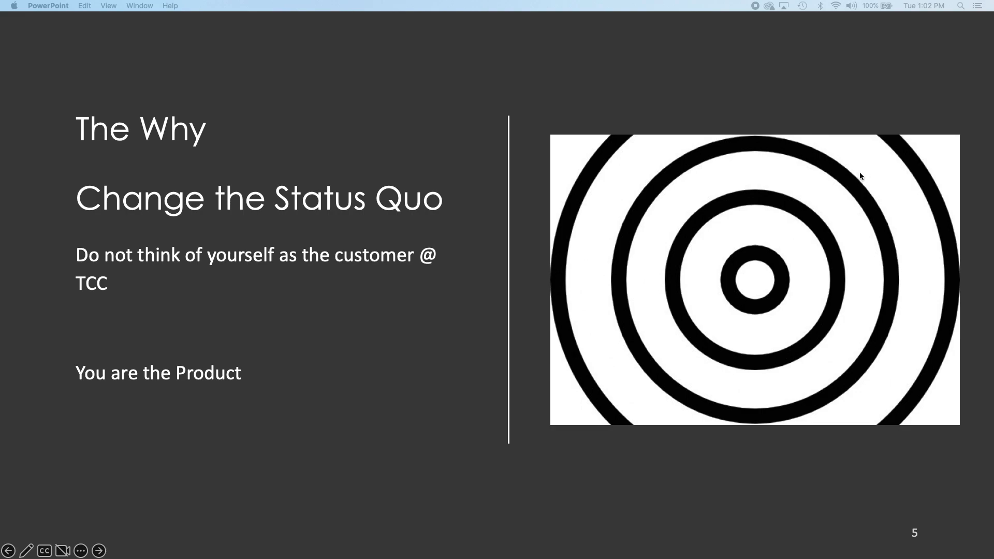
mouse_move(844, 193)
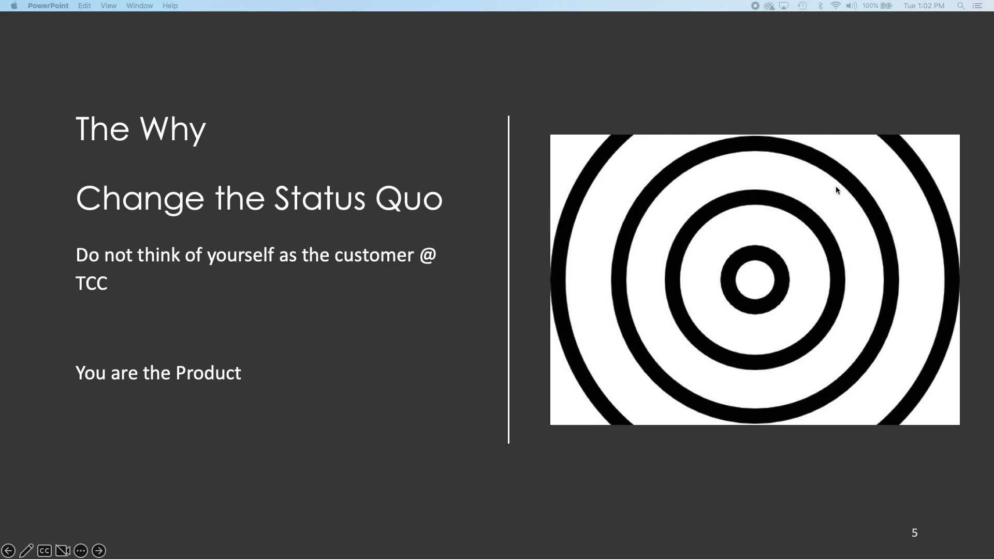
mouse_move(837, 186)
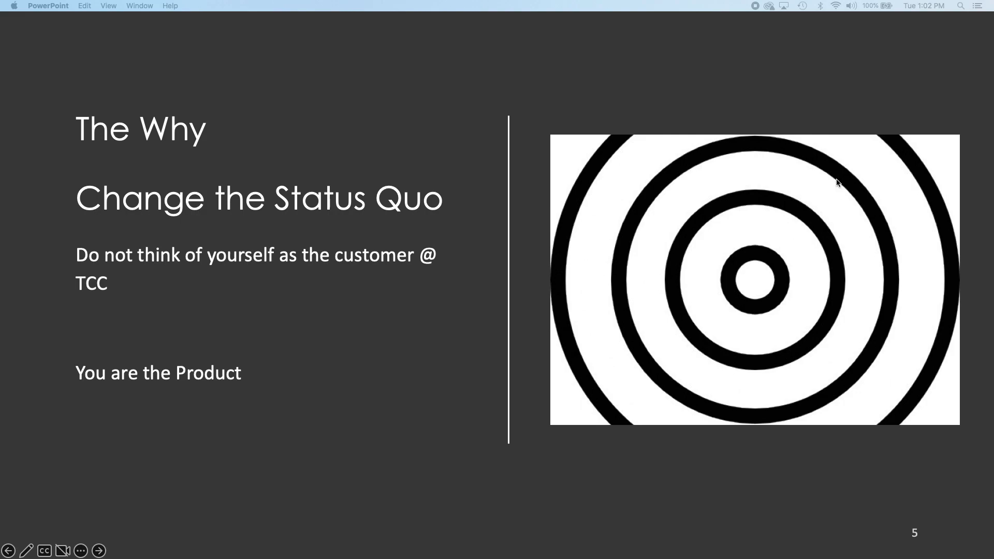
mouse_move(548, 183)
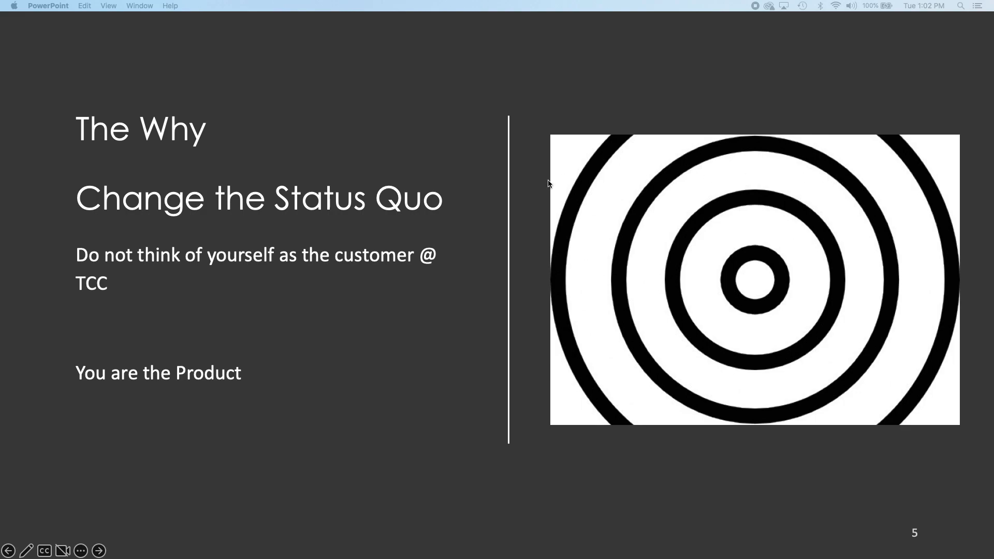
mouse_move(702, 250)
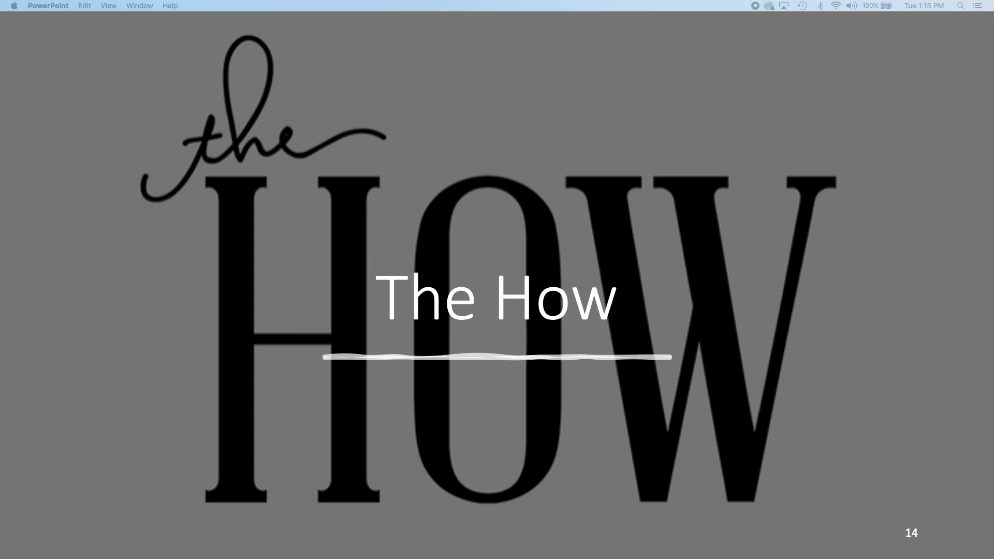
key("right")
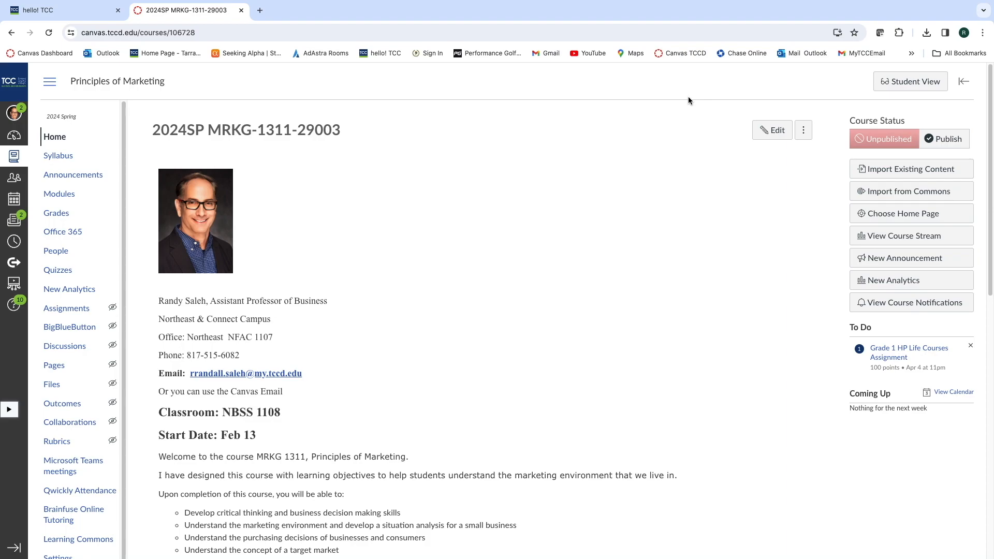
mouse_move(365, 179)
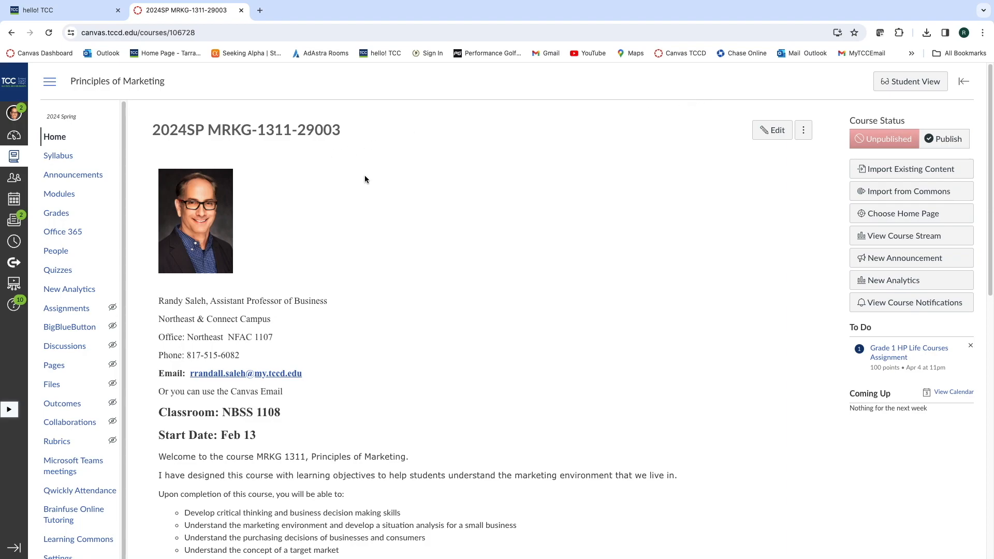
mouse_move(333, 137)
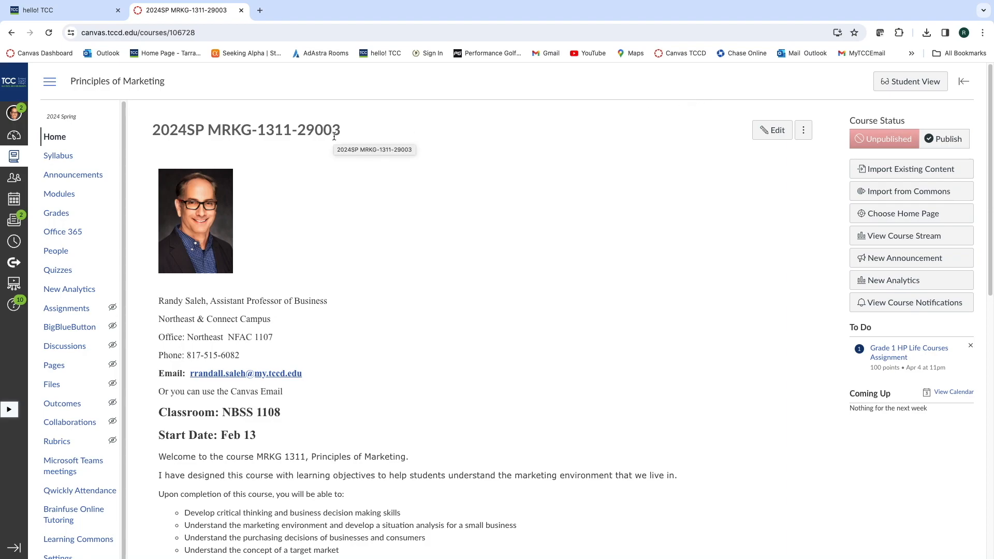
Step: Open the Principles of Marketing Syllabus page listing eight dated assignments with due times
scroll("down", 3)
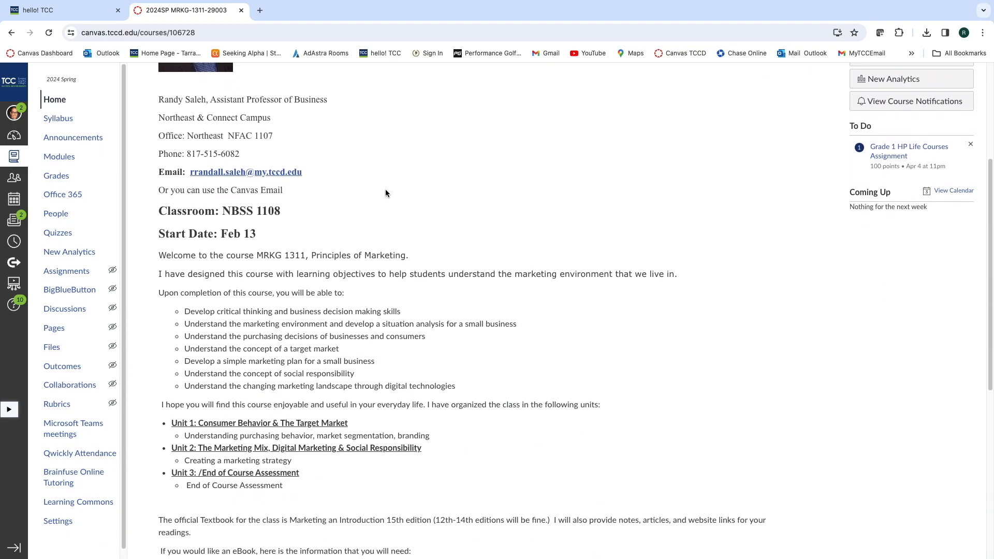
mouse_move(414, 211)
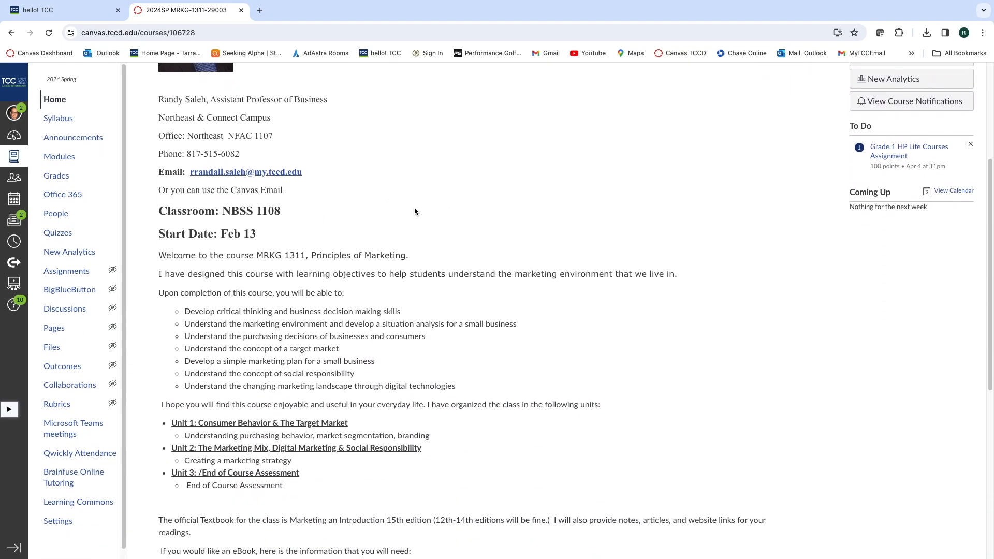
scroll("down", 3)
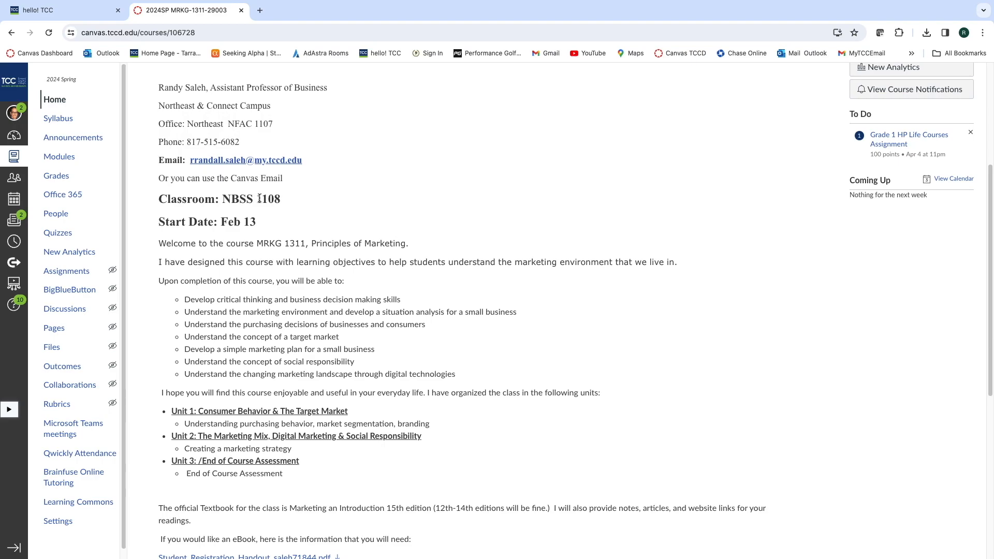
mouse_move(354, 209)
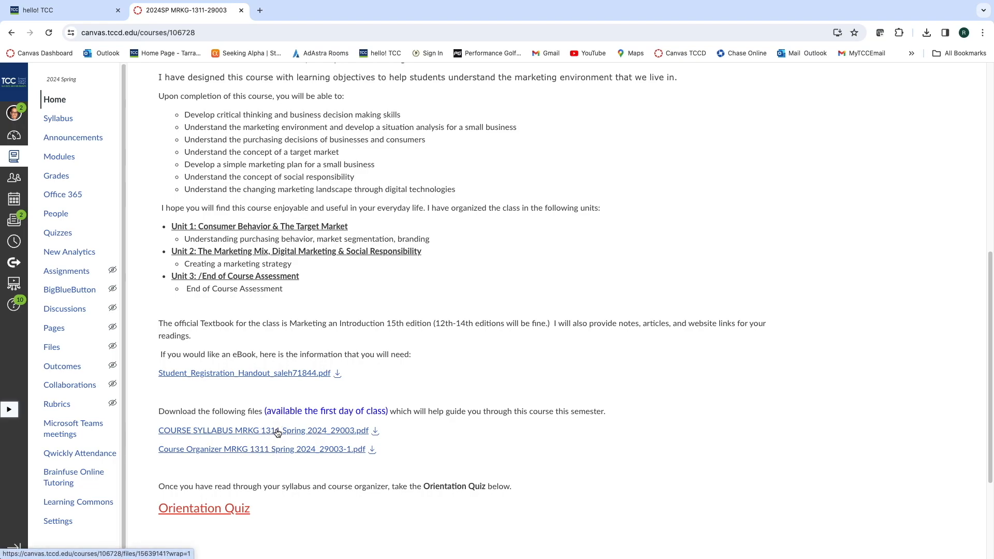
mouse_move(276, 431)
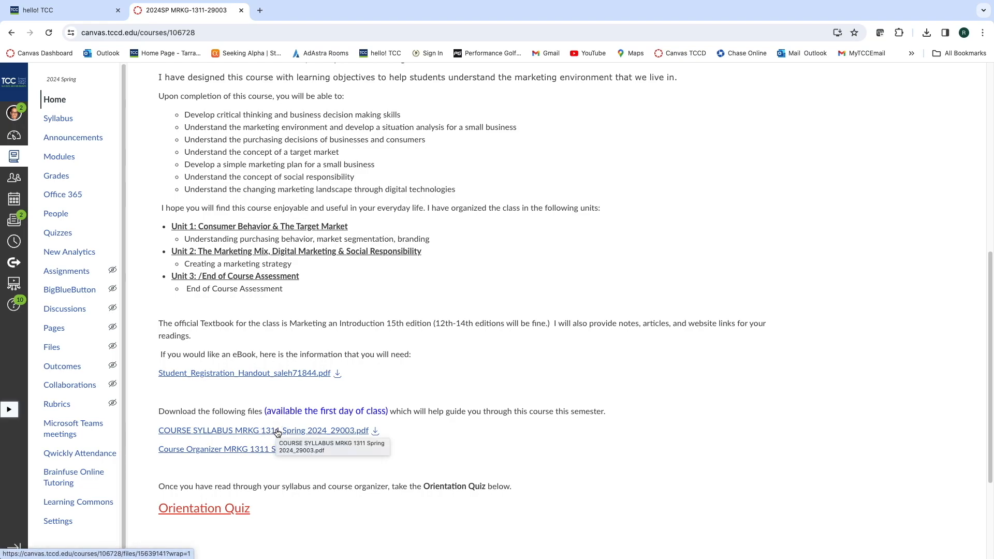
mouse_move(253, 448)
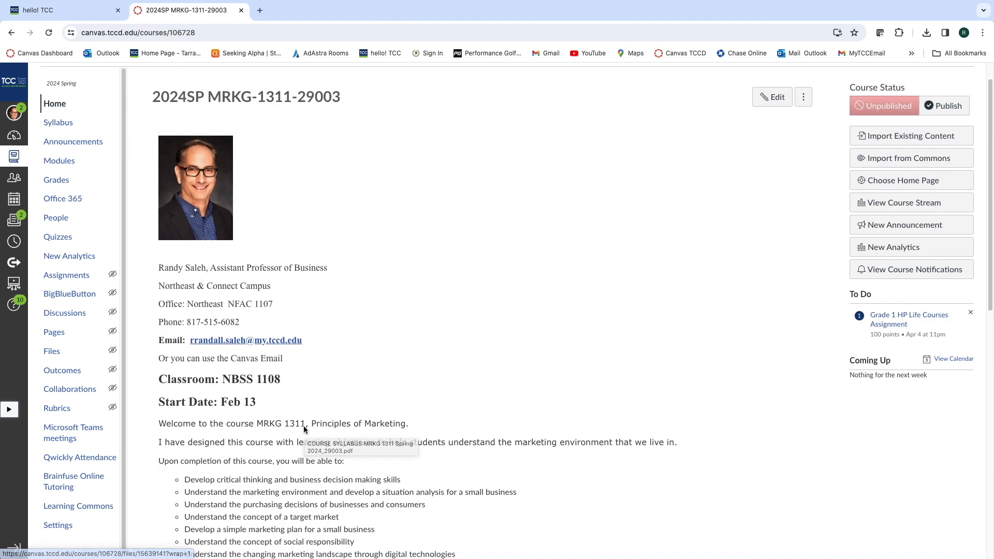
scroll("down", 3)
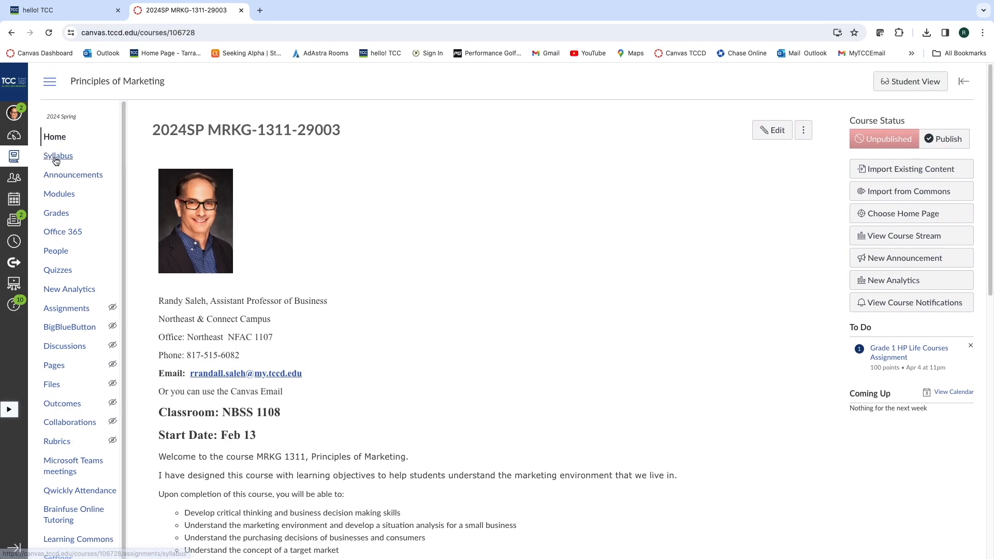
left_click(57, 155)
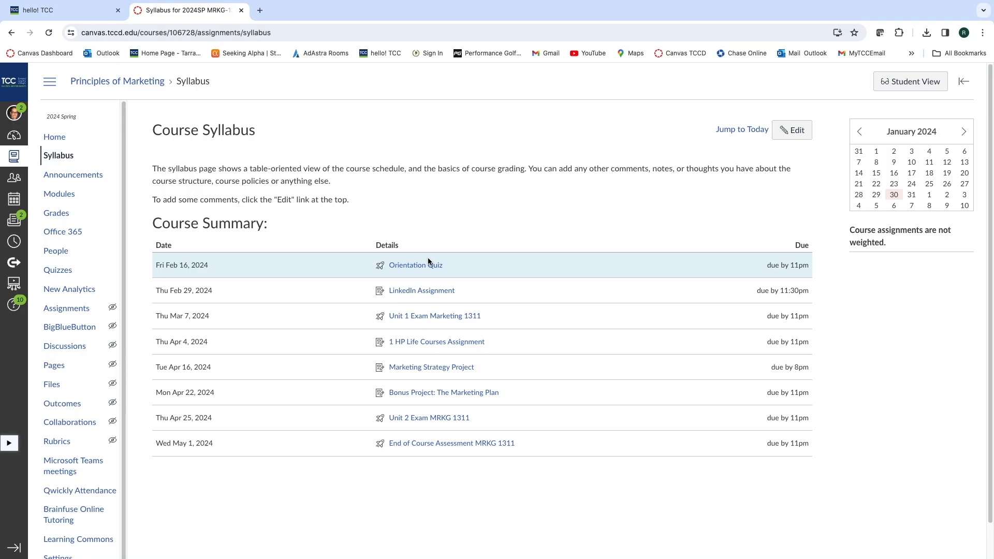
mouse_move(410, 265)
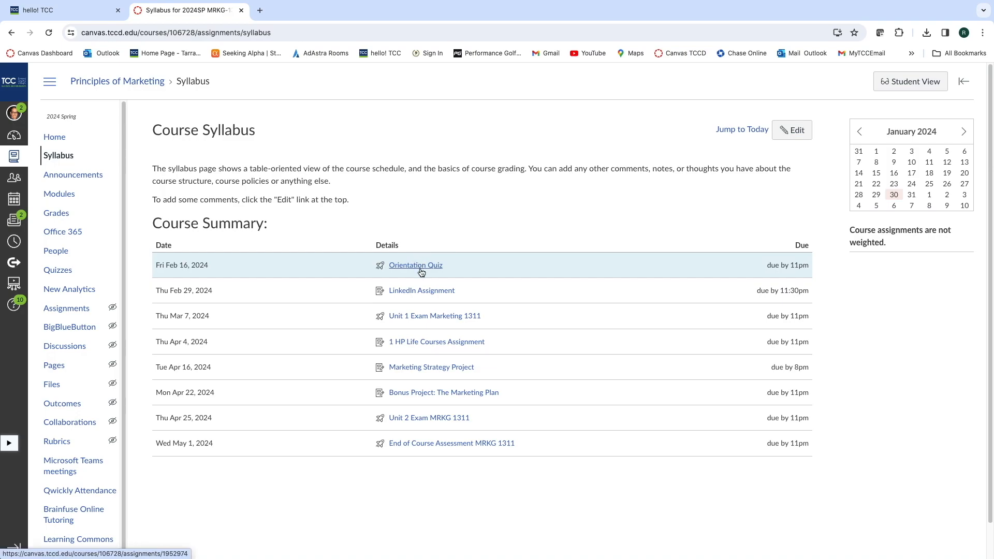
mouse_move(421, 267)
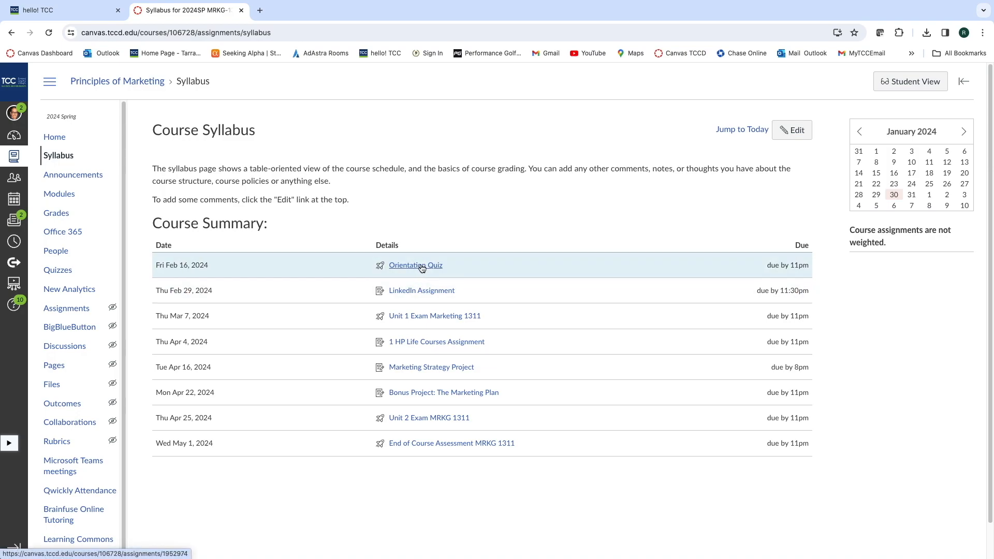
mouse_move(416, 279)
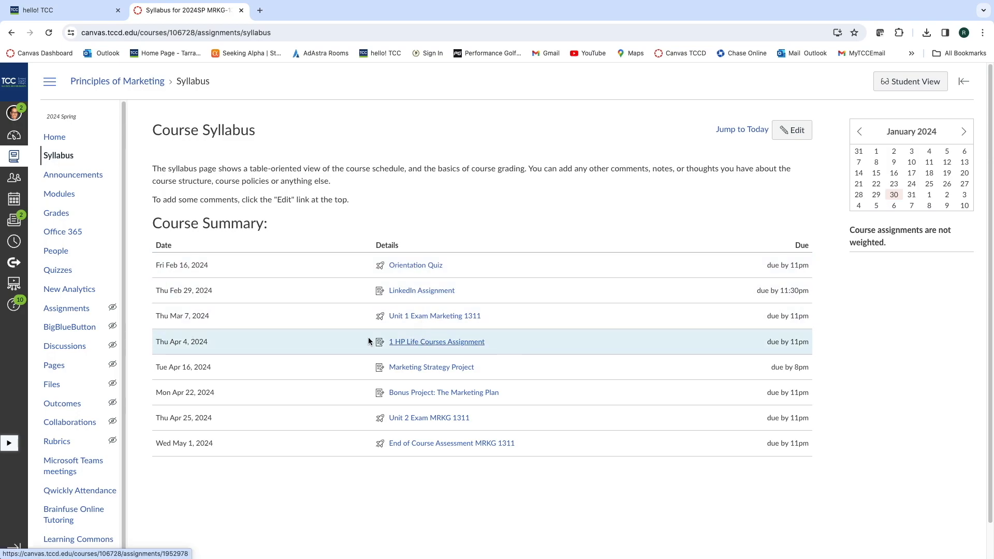
mouse_move(407, 325)
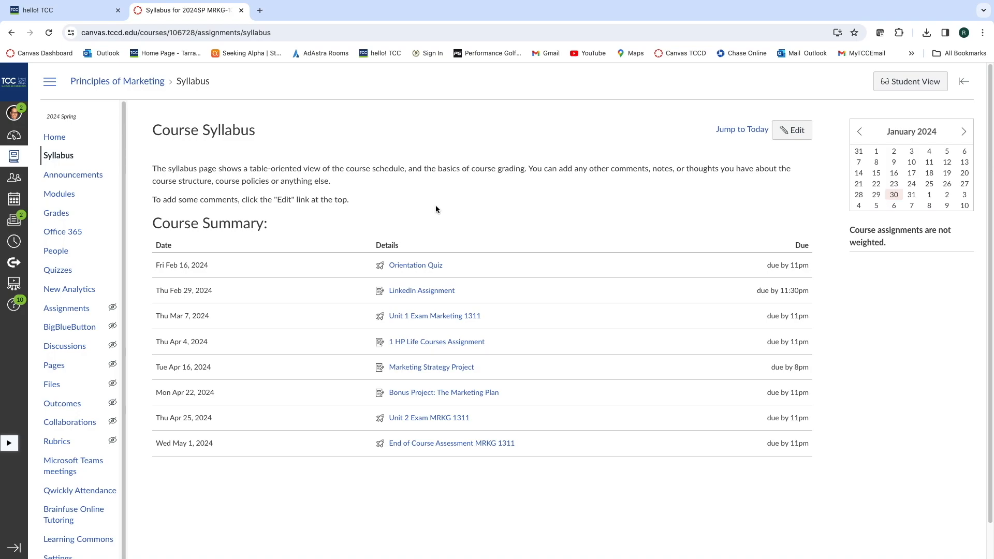
mouse_move(385, 187)
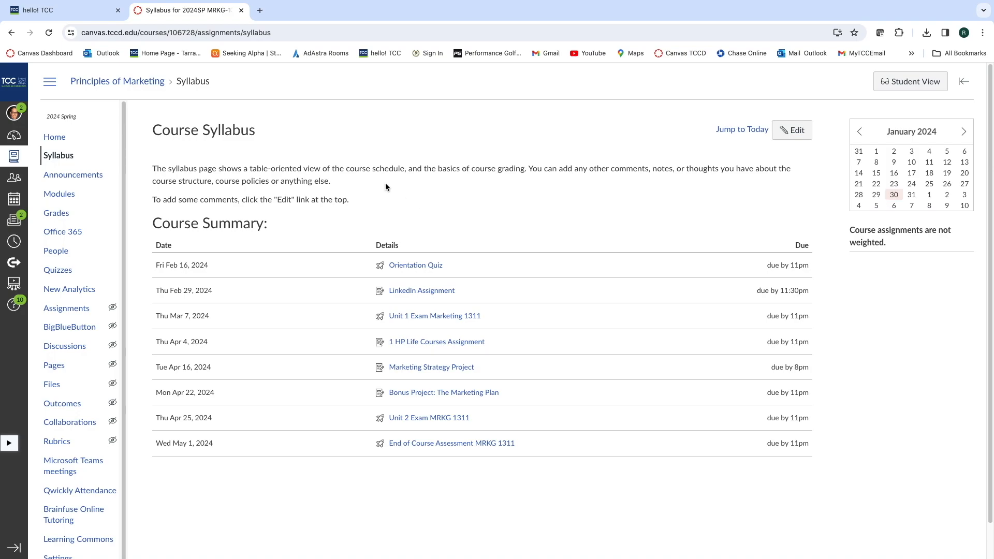
mouse_move(288, 182)
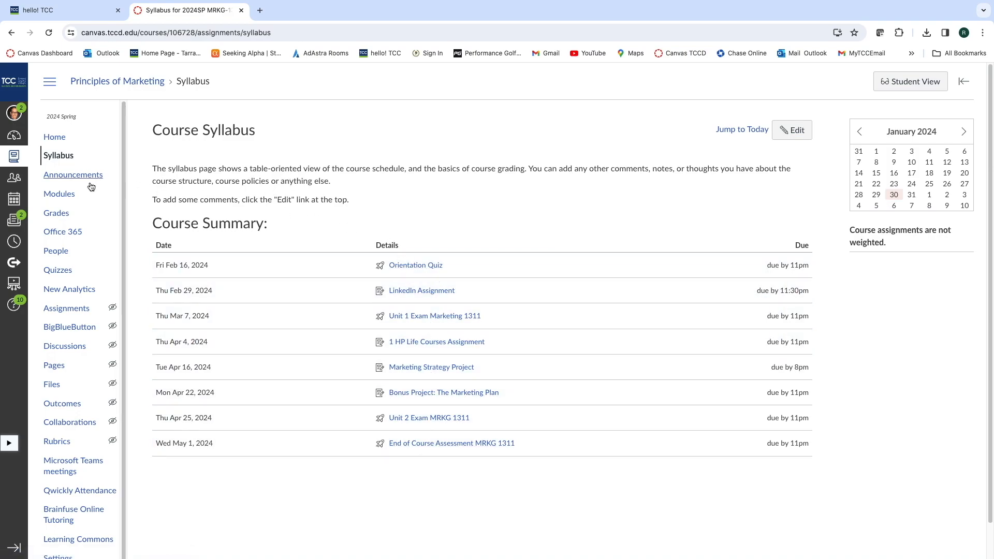
Step: Browse the unit modules on the Modules page, then return to the course home page
left_click(59, 194)
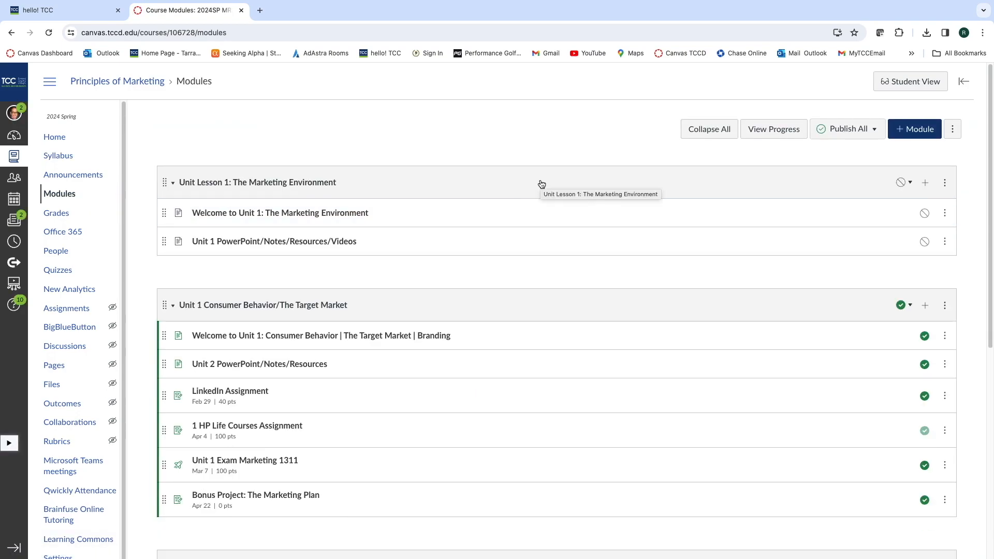
scroll("down", 3)
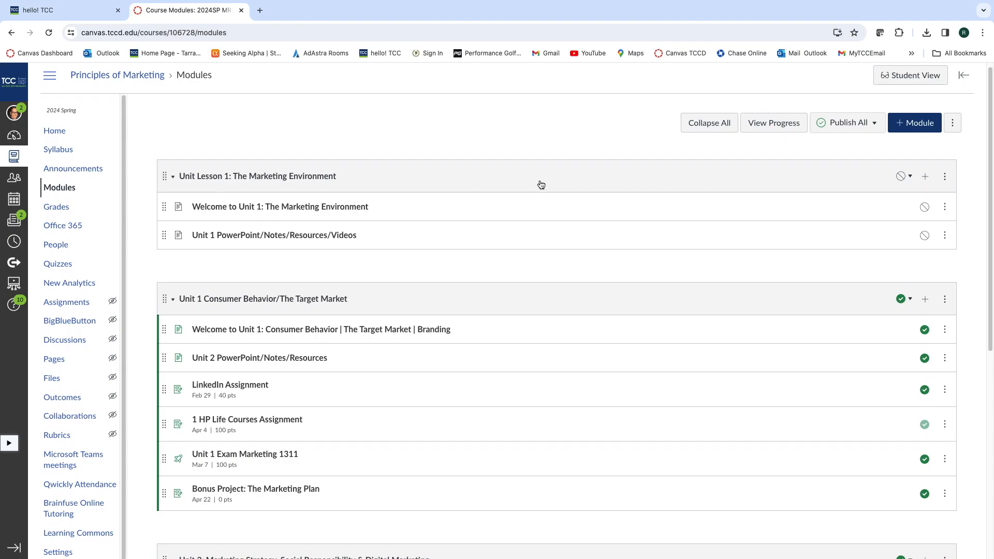
scroll("down", 3)
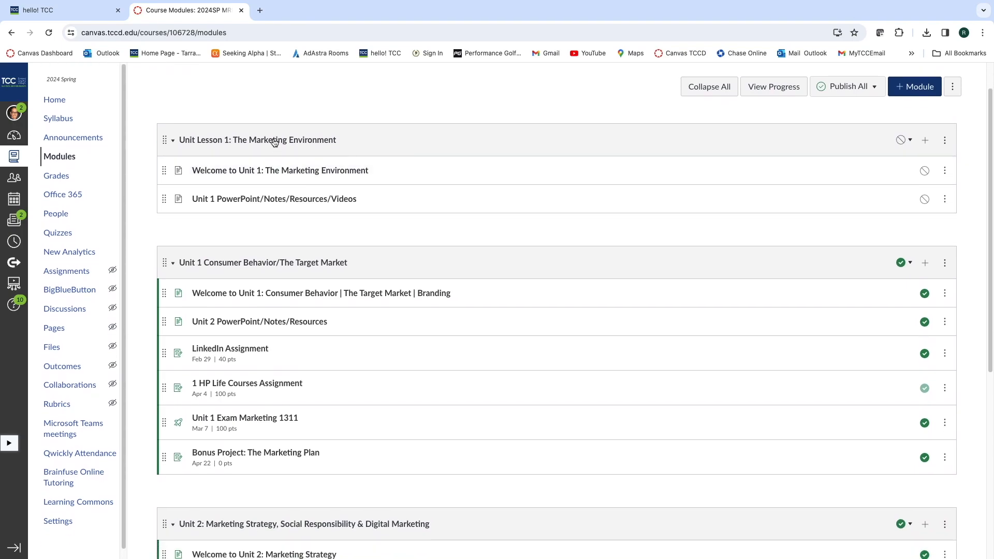
scroll("down", 3)
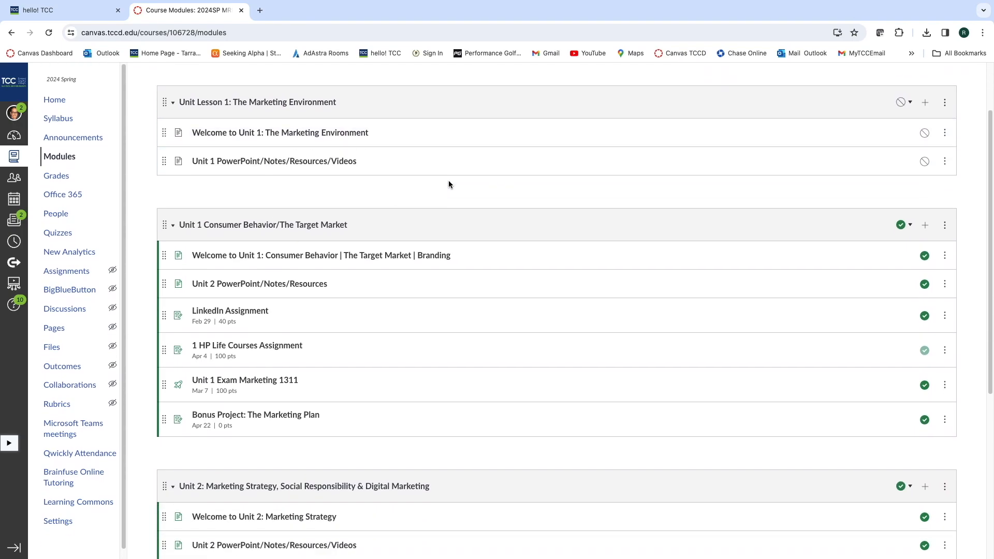
scroll("down", 3)
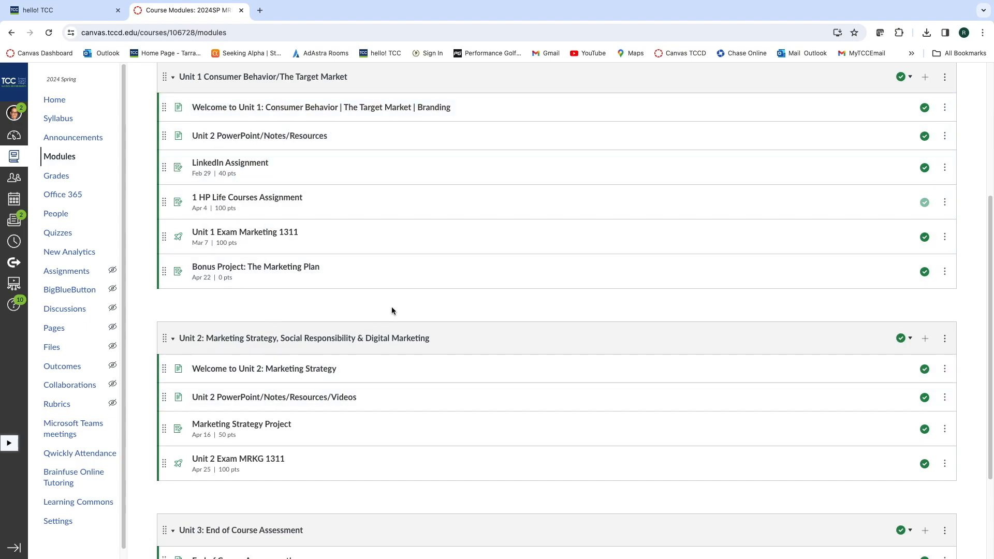
scroll("down", 3)
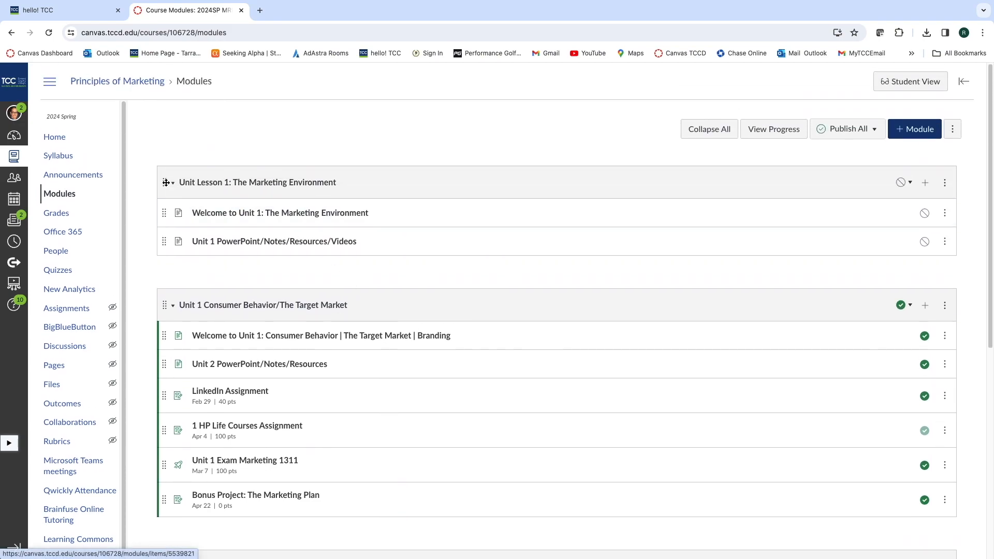
mouse_move(54, 137)
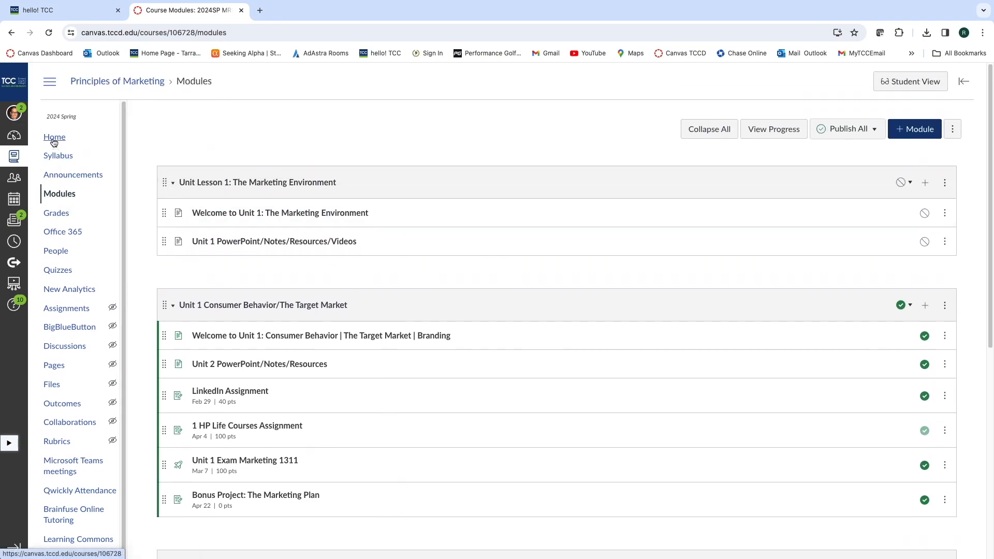
left_click(55, 136)
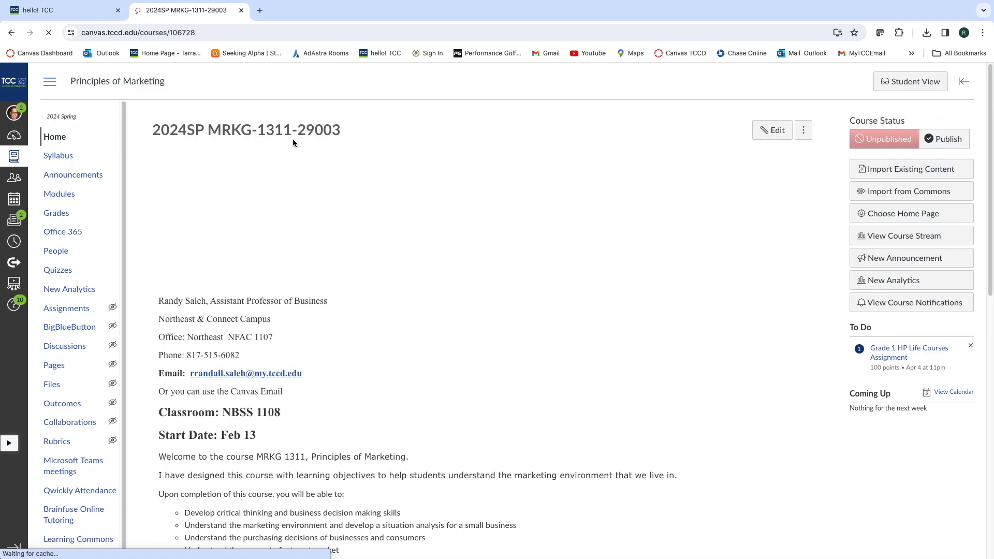